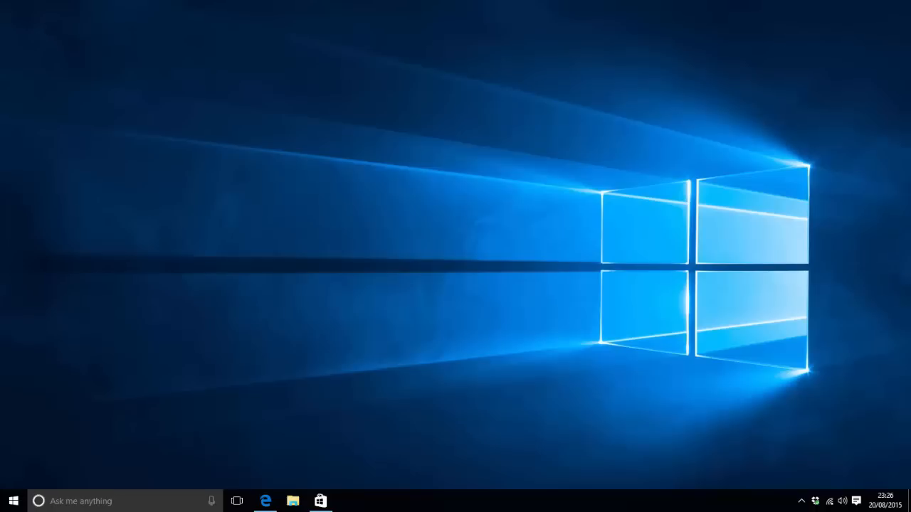
mouse_move(370, 463)
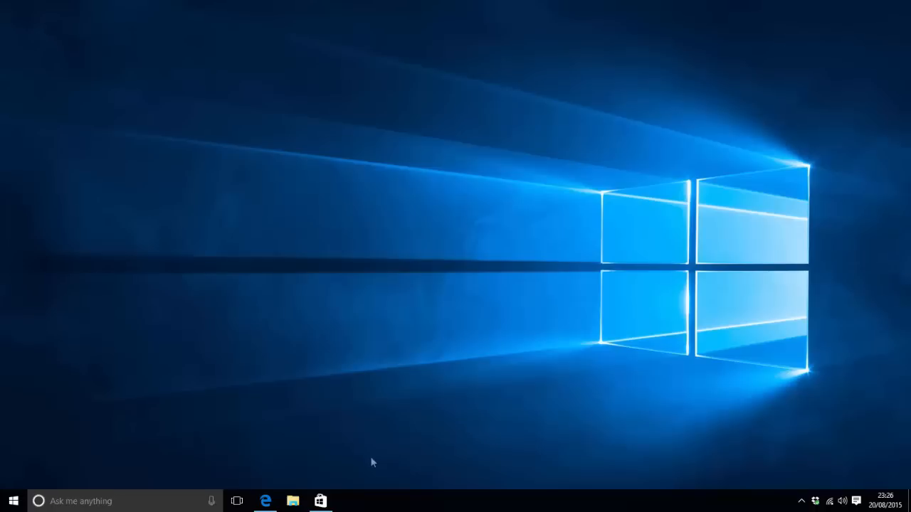
mouse_move(320, 501)
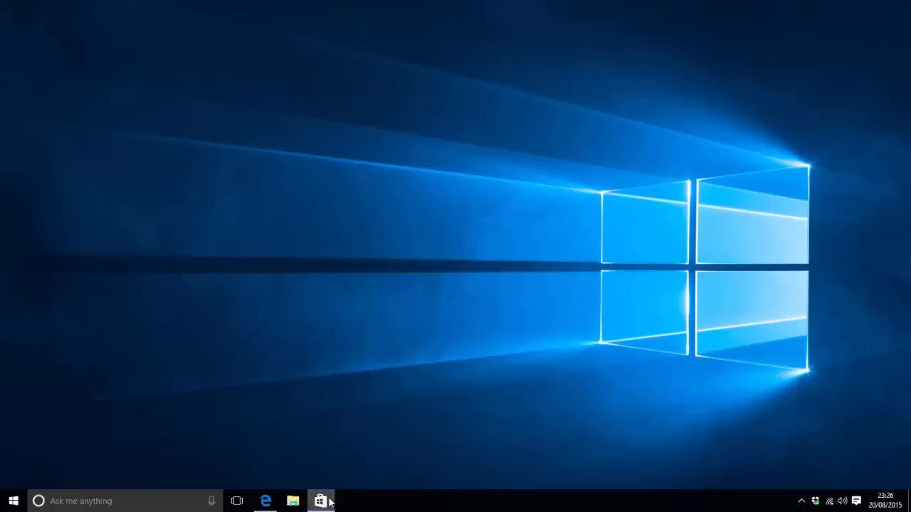
- Launch the Store from the taskbar and show its account menu with Settings and Downloads
click(321, 501)
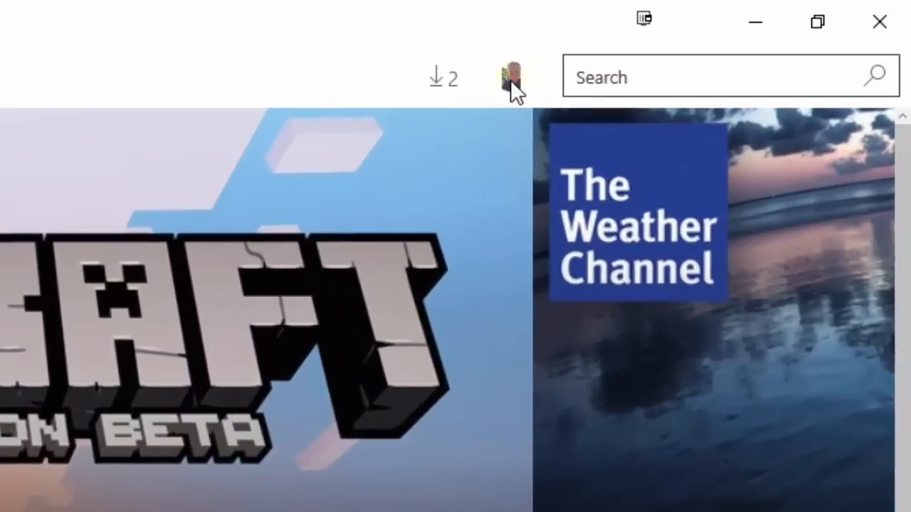
click(509, 77)
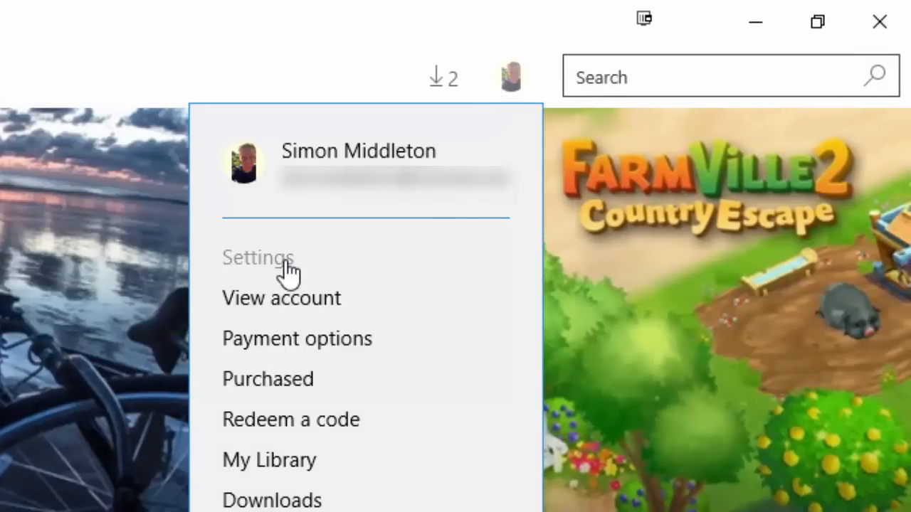
- Open Store Settings and leave 'Update apps automatically' set to Off
click(259, 257)
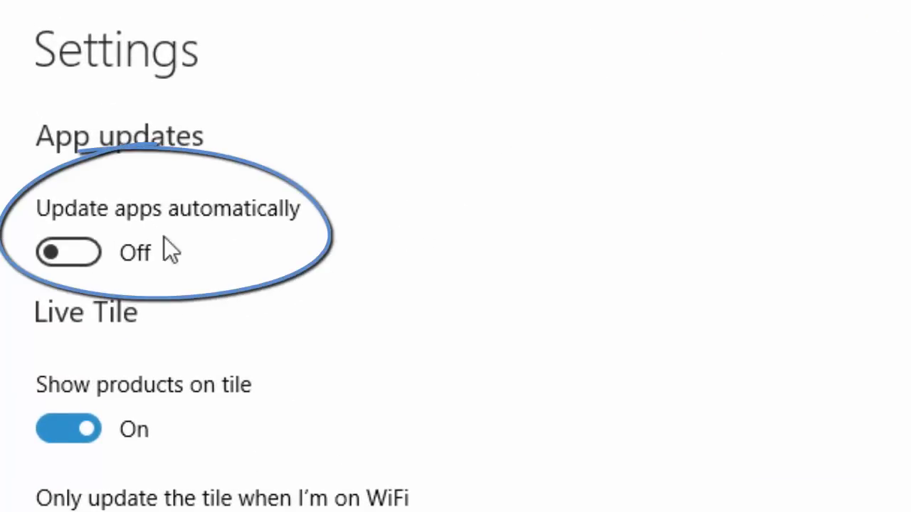
click(68, 253)
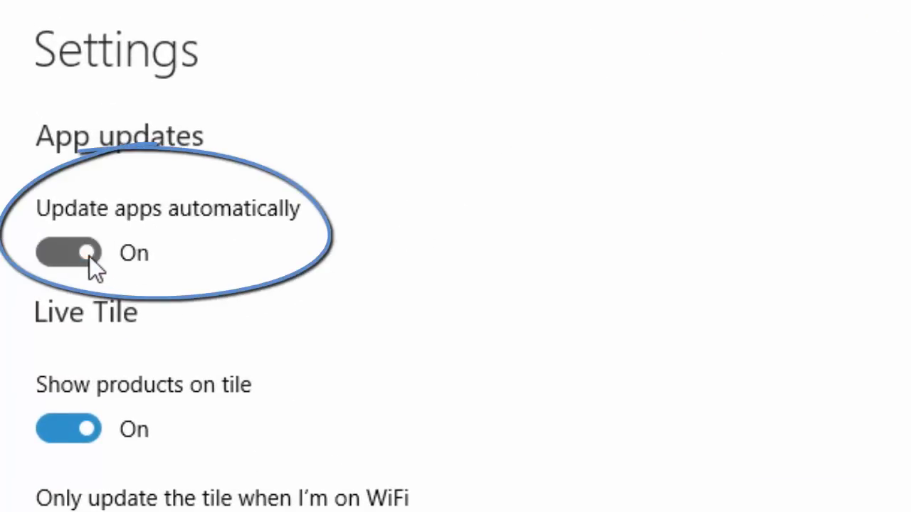
click(69, 252)
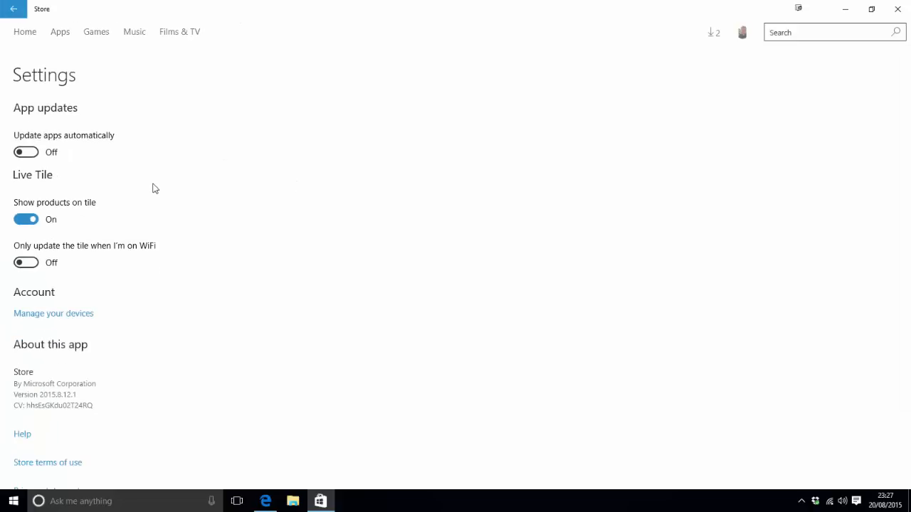
mouse_move(760, 13)
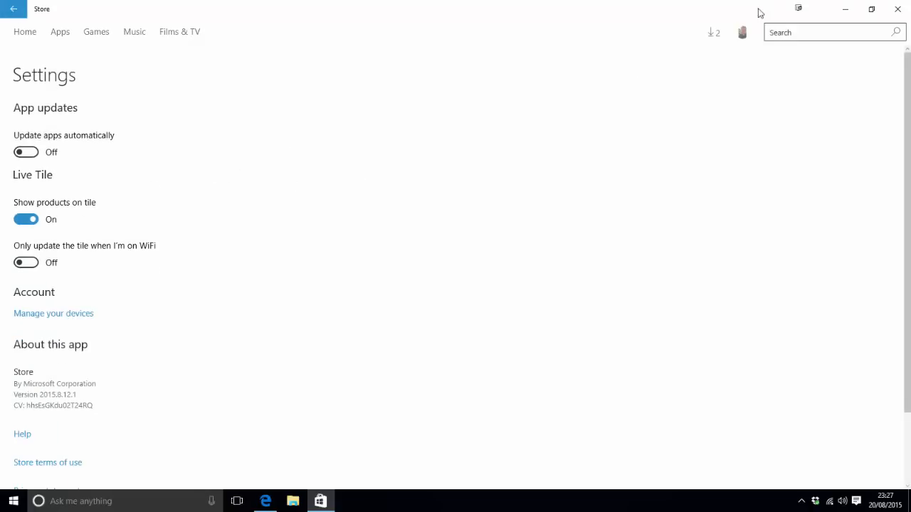